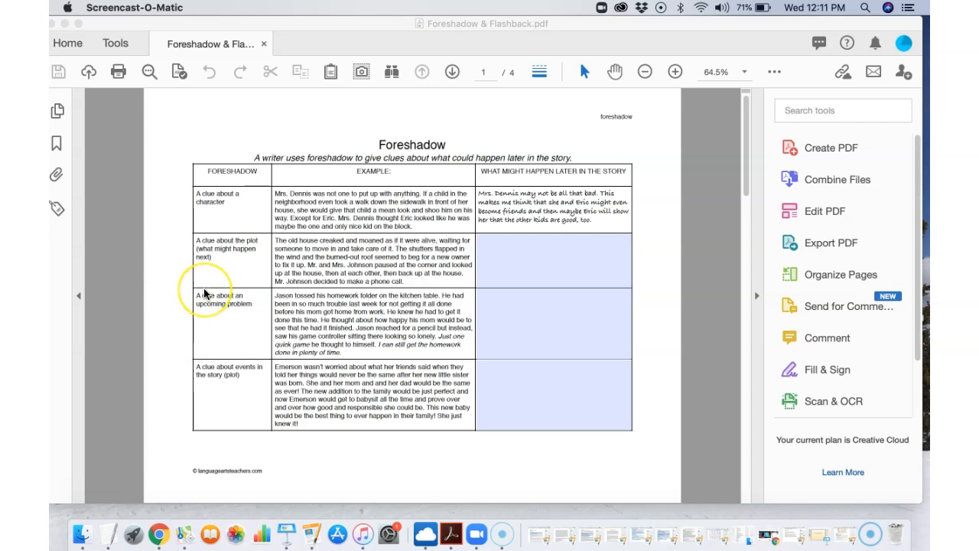
mouse_move(171, 214)
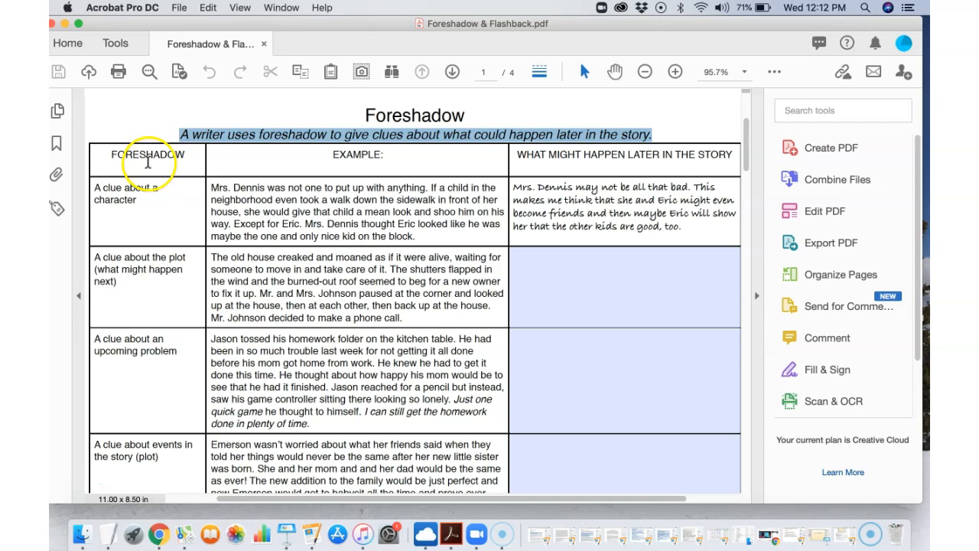
mouse_move(343, 171)
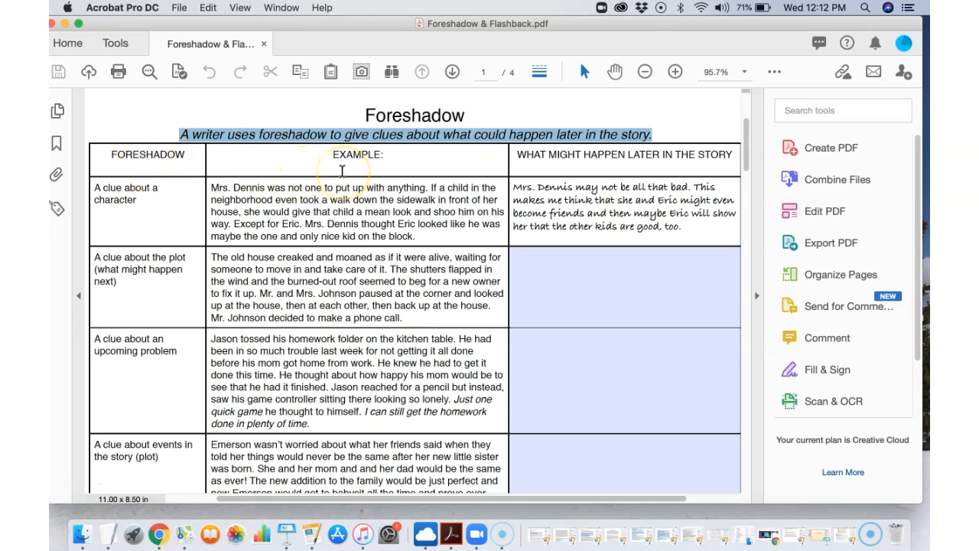
mouse_move(621, 172)
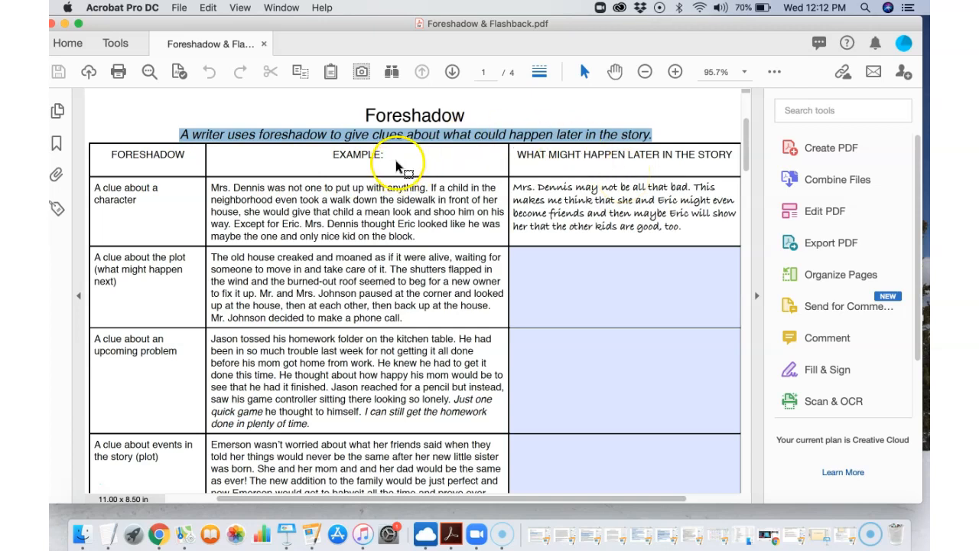
mouse_move(578, 173)
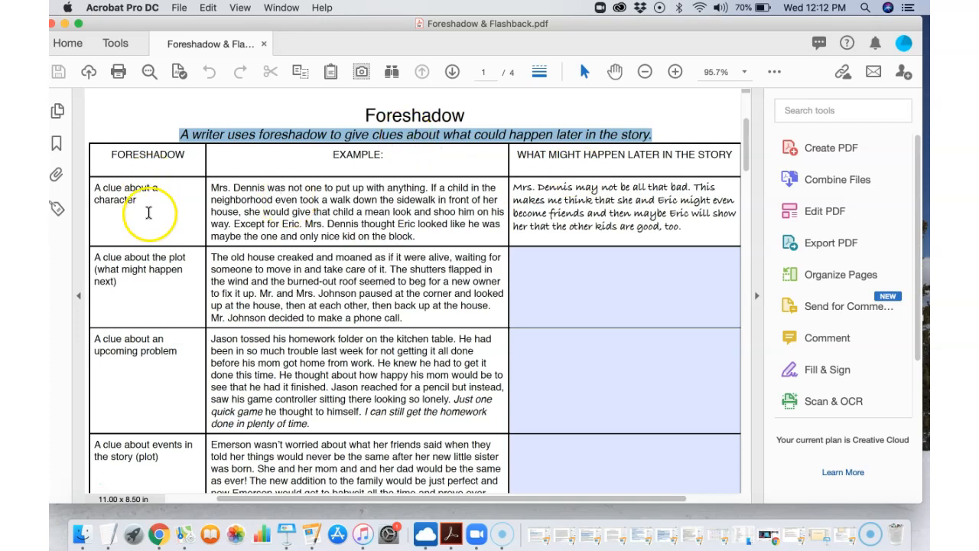
mouse_move(123, 206)
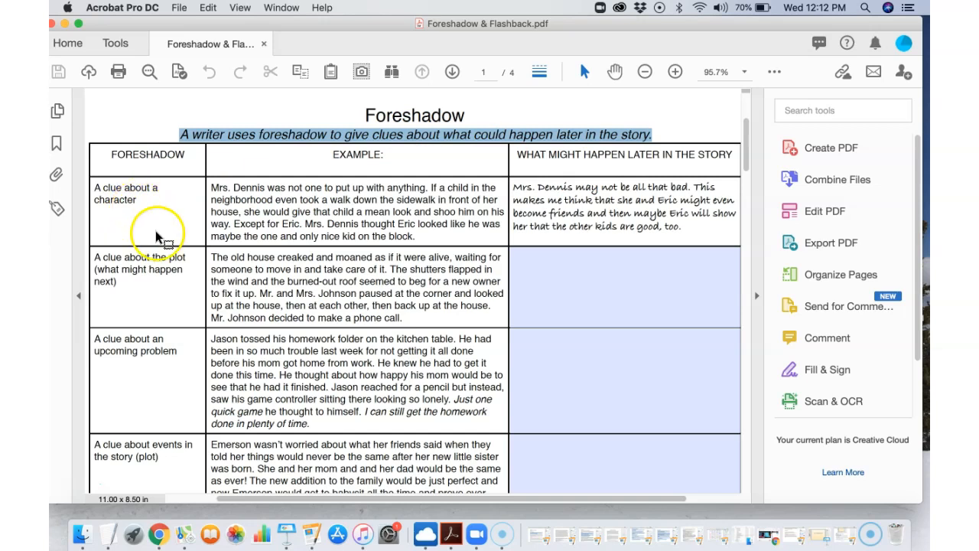
mouse_move(145, 283)
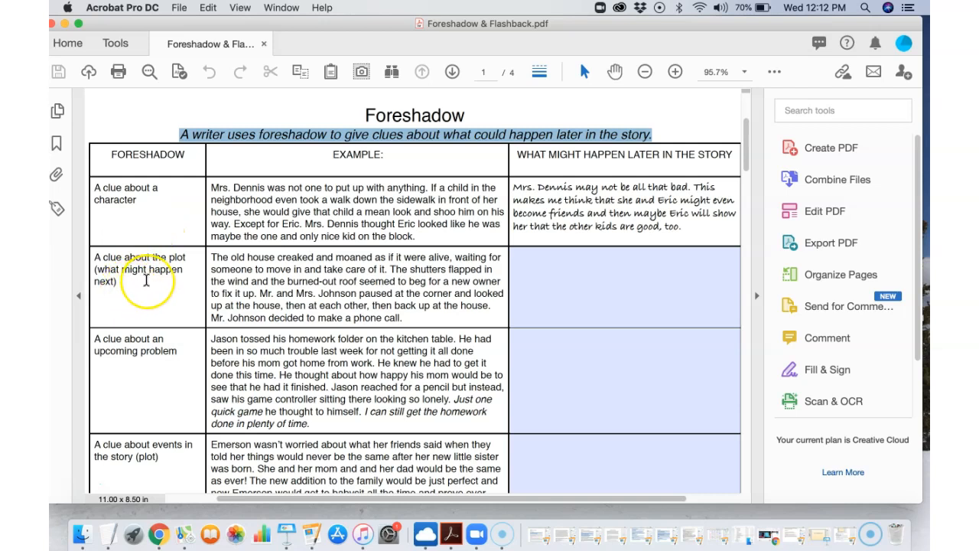
double_click(114, 282)
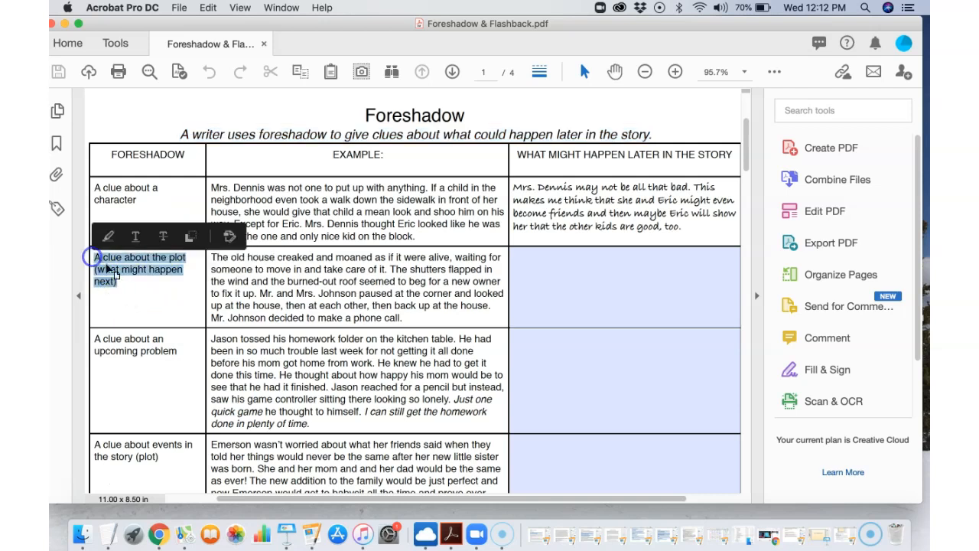
scroll(down, 3)
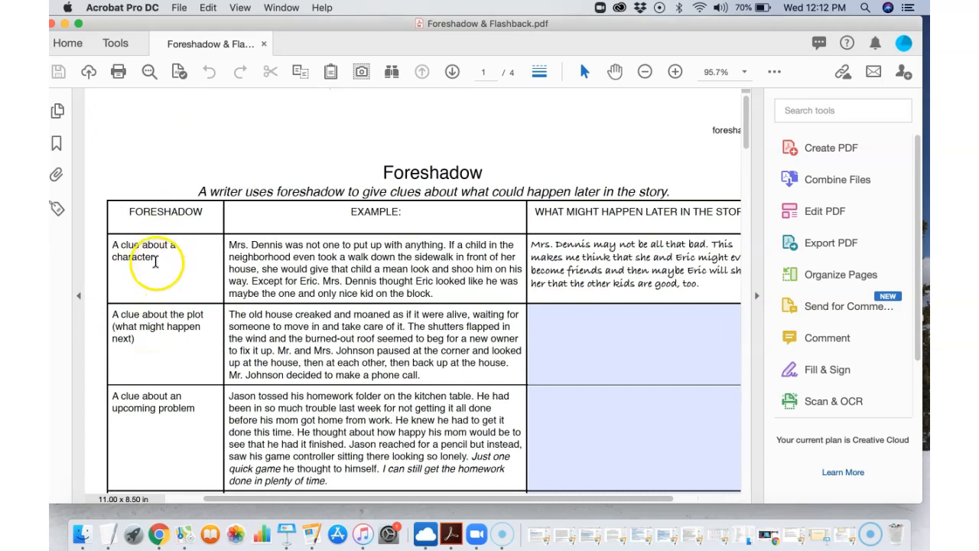
double_click(150, 251)
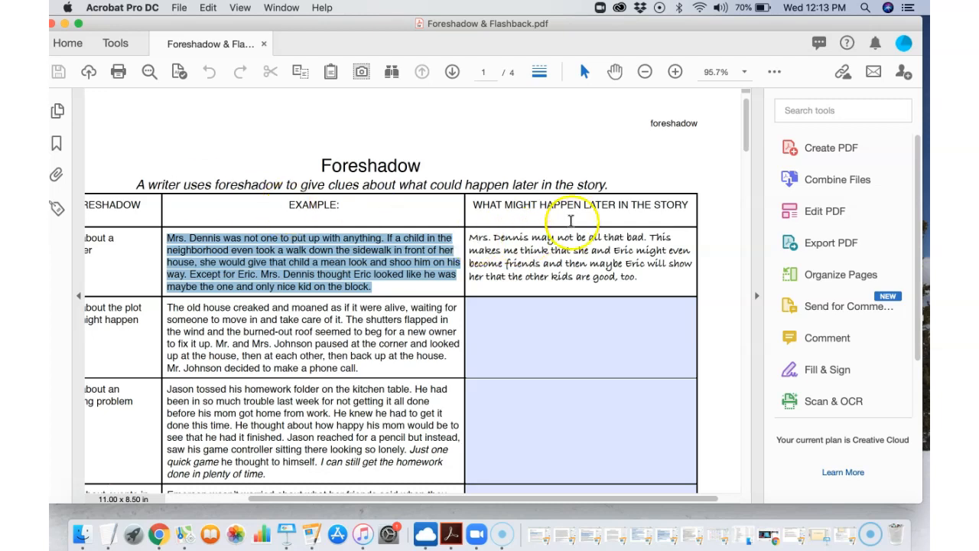
mouse_move(642, 280)
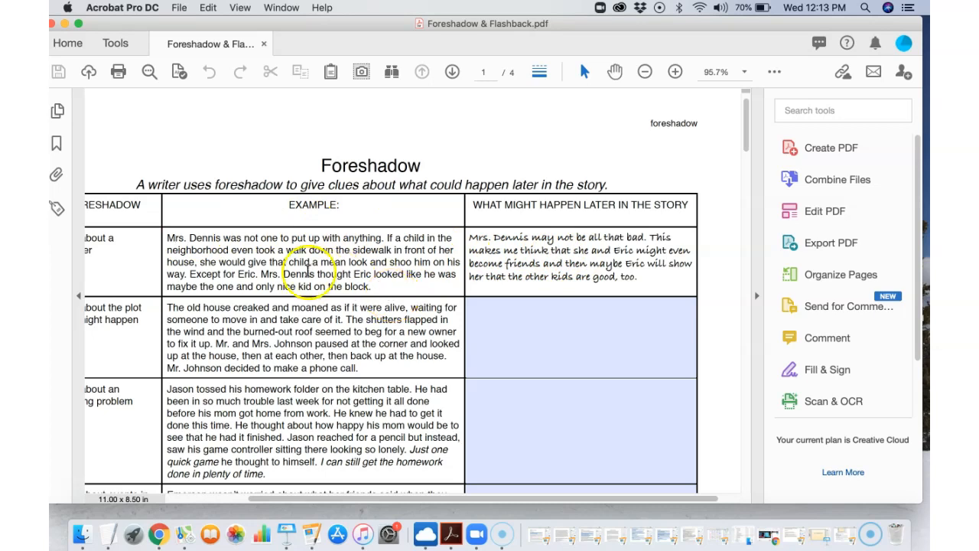
drag(264, 274, 451, 274)
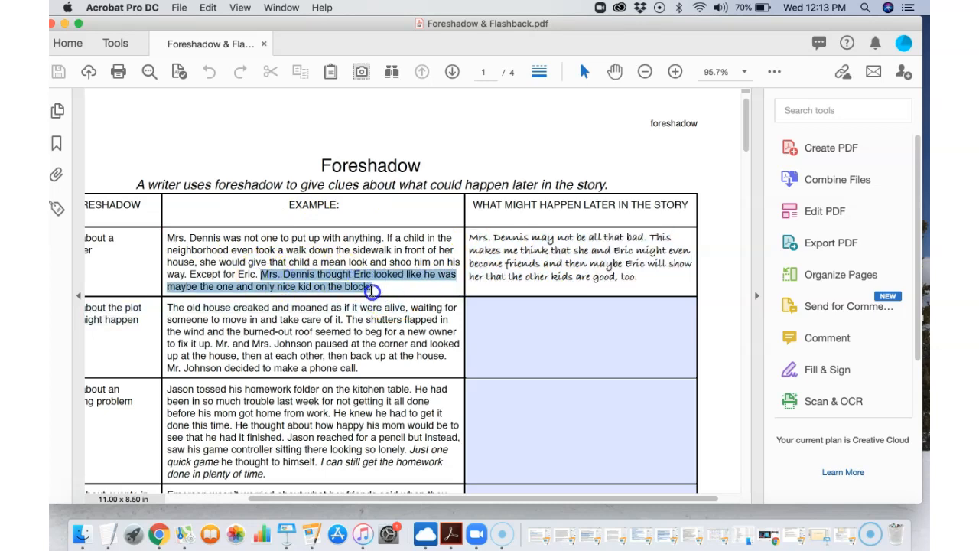
click(375, 288)
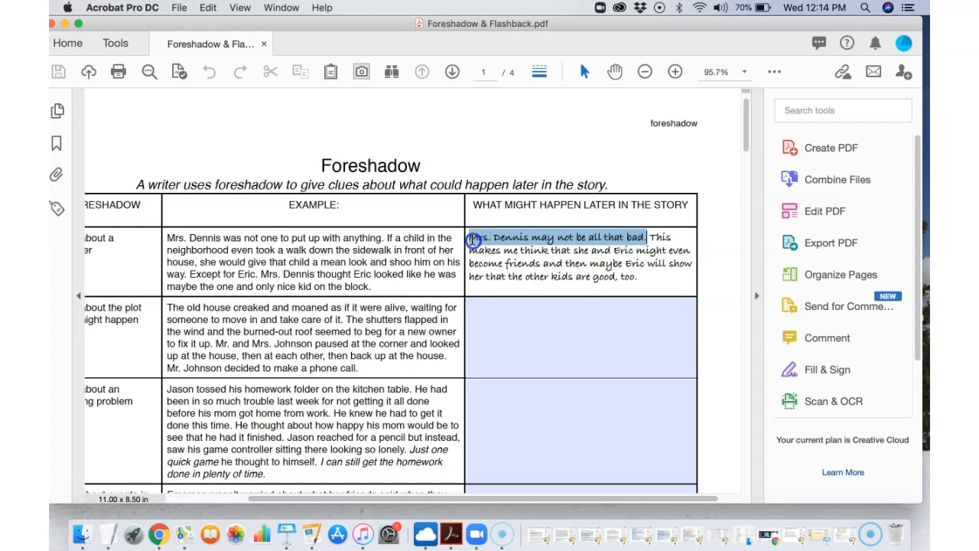
click(605, 263)
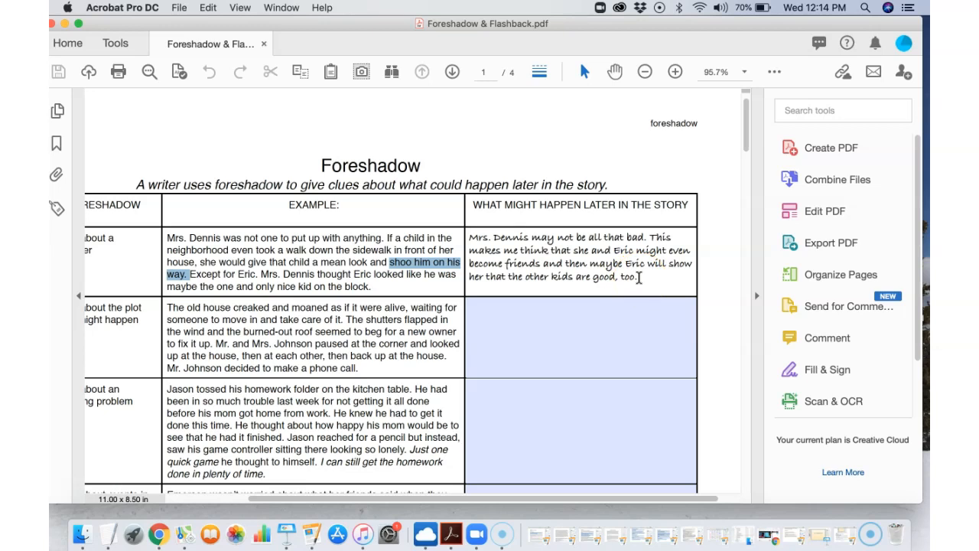
drag(471, 237, 640, 278)
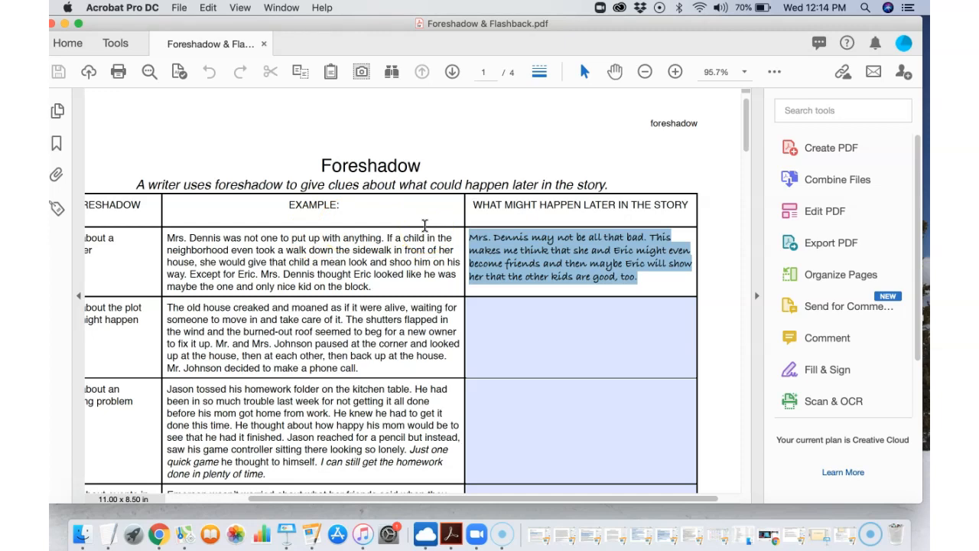
mouse_move(588, 300)
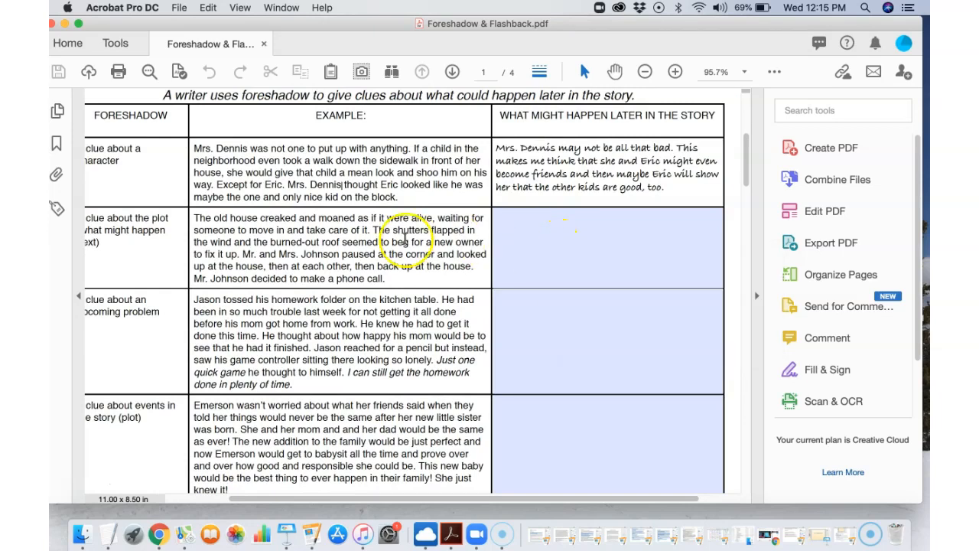
scroll(down, 3)
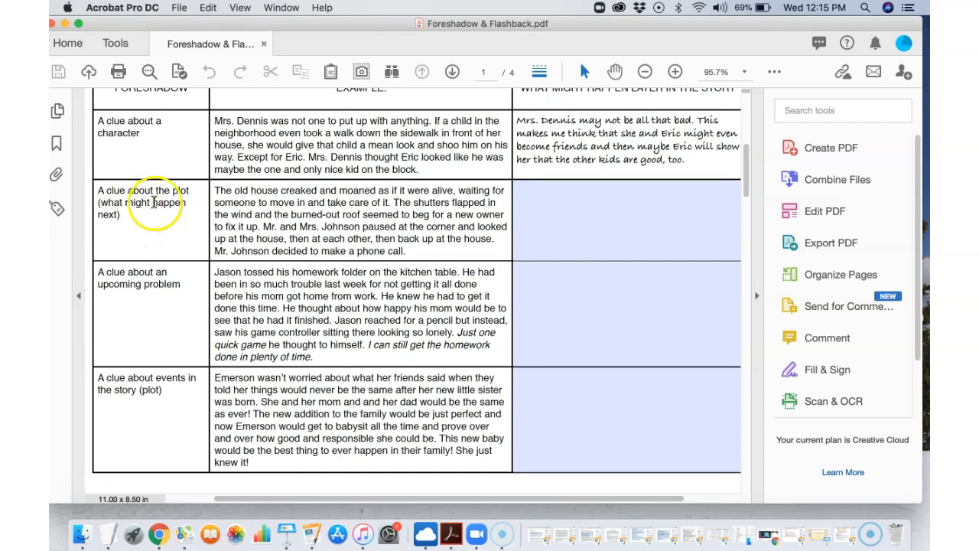
mouse_move(161, 233)
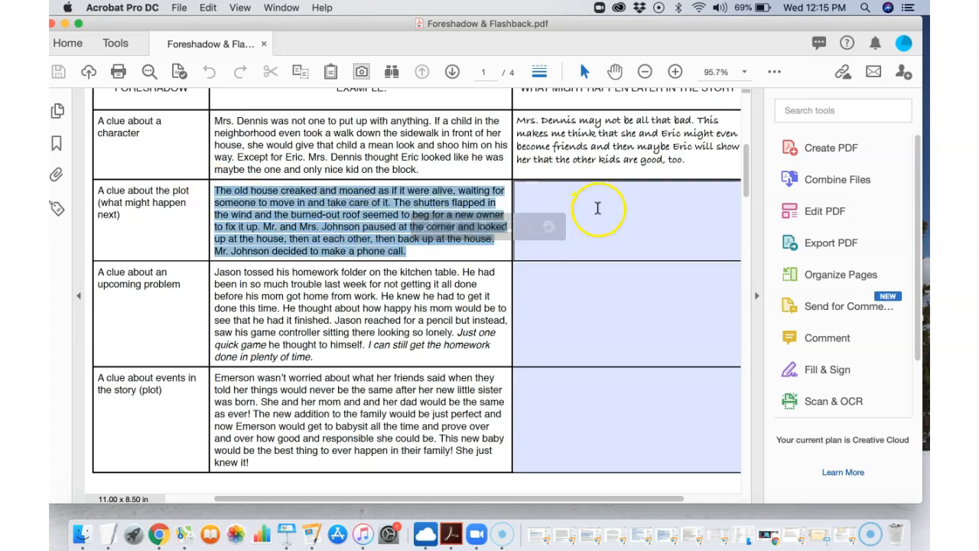
click(418, 226)
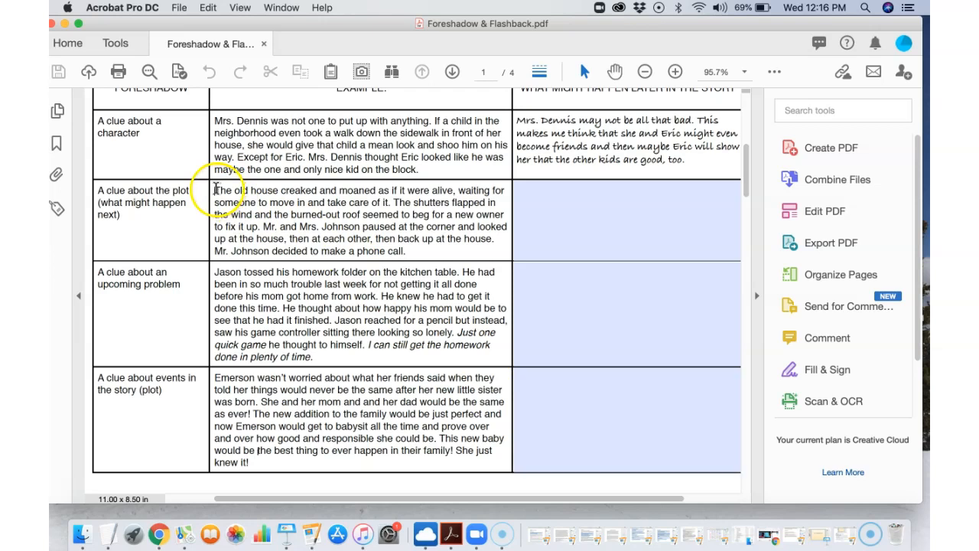
drag(216, 190, 480, 461)
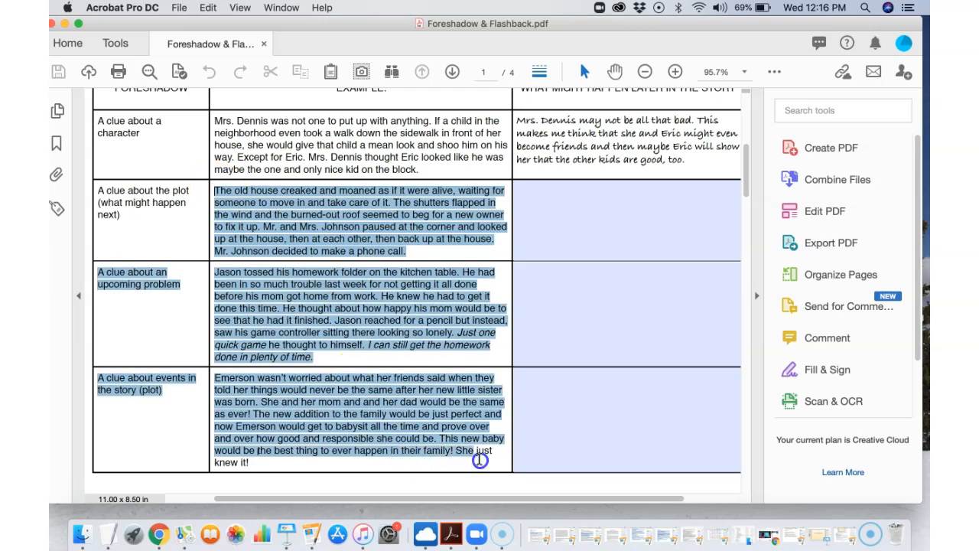
click(456, 337)
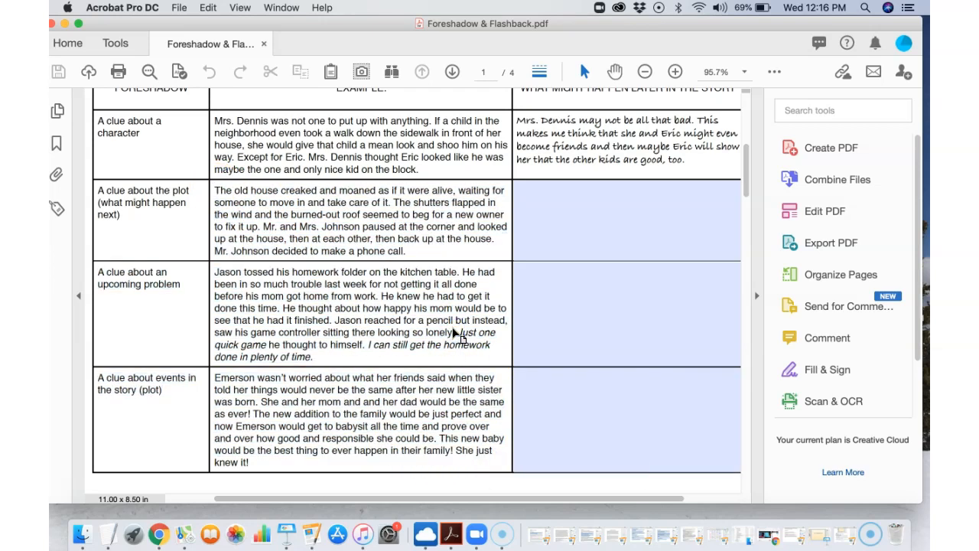